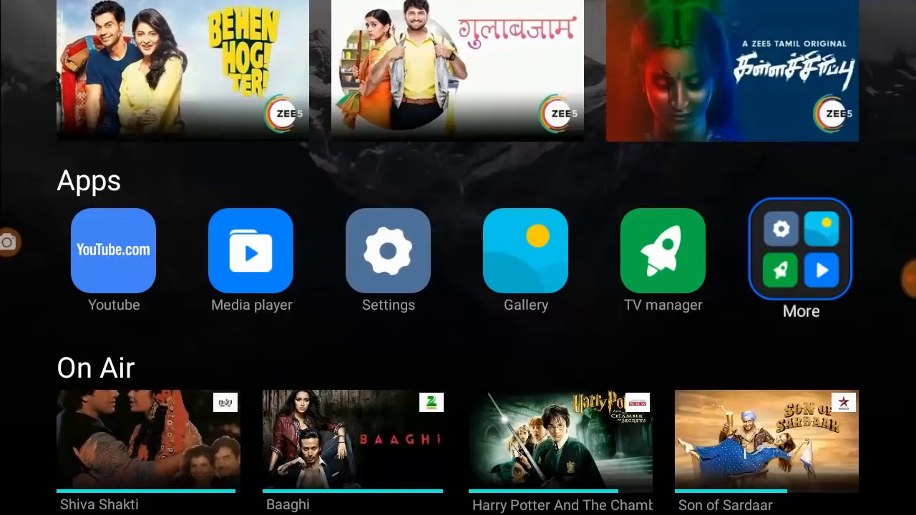
Open the full apps list under More and launch Aptoide TV
{"action": "left_click", "coordinate": [802, 250]}
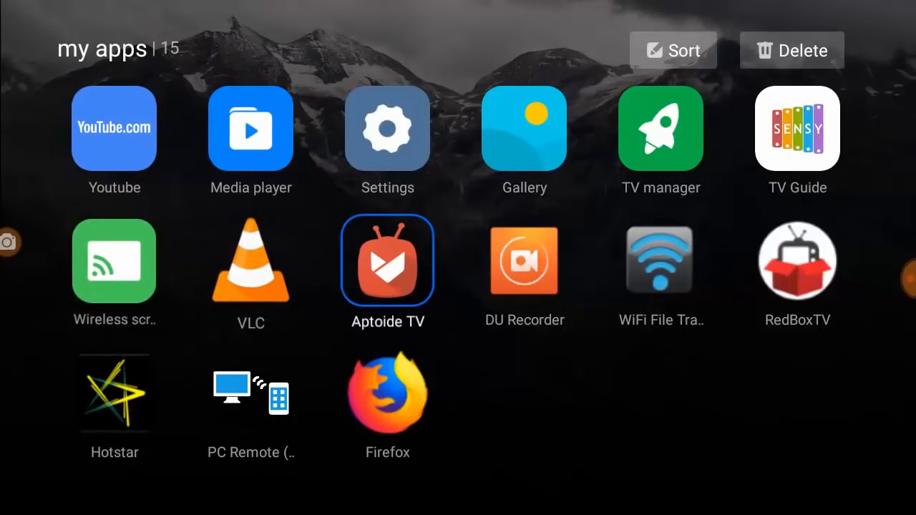
{"action": "left_click", "coordinate": [387, 260]}
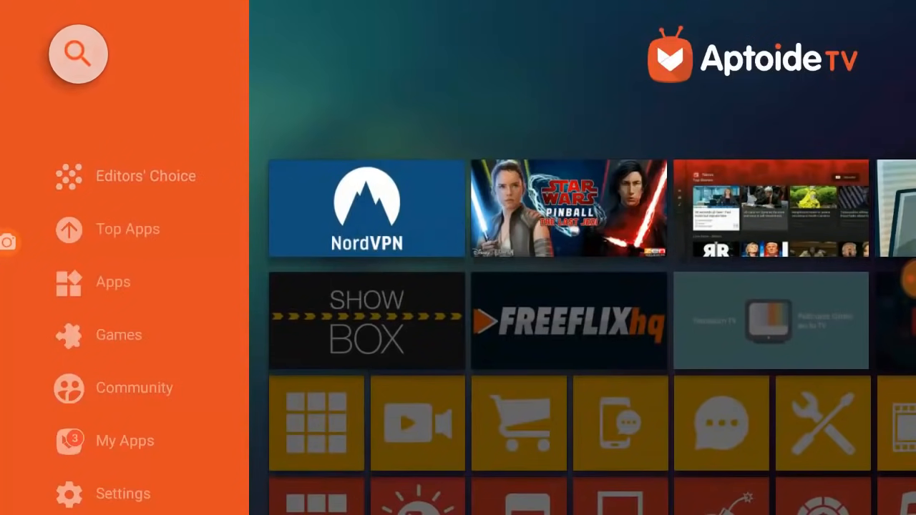
Search Aptoide TV for 'cetusplay' and install CetusPlay - TV Remote Server Receiver
{"action": "left_click", "coordinate": [78, 54]}
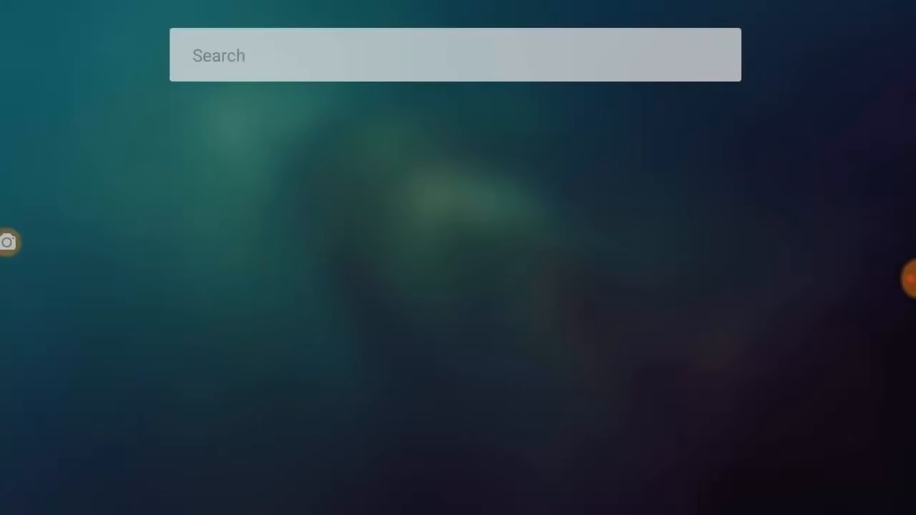
{"action": "left_click", "coordinate": [455, 55]}
{"action": "type", "text": "cetusplay"}
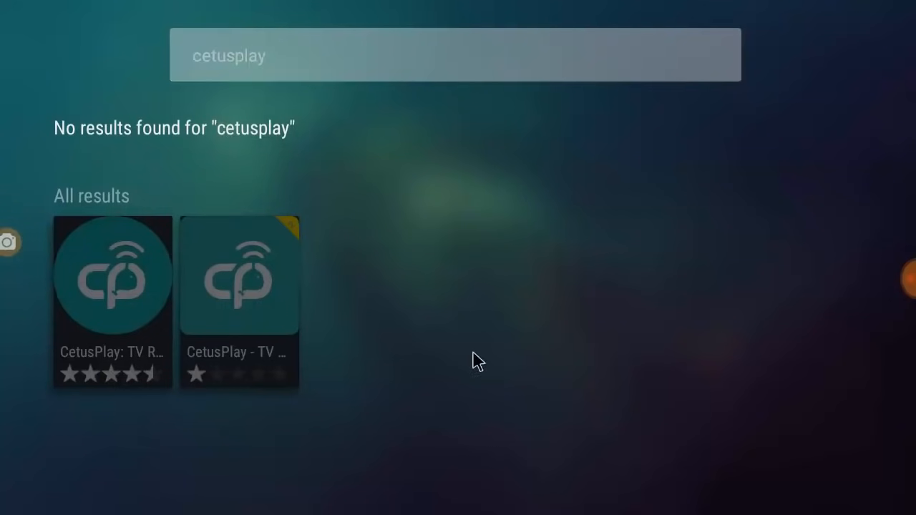
{"action": "left_click", "coordinate": [239, 275]}
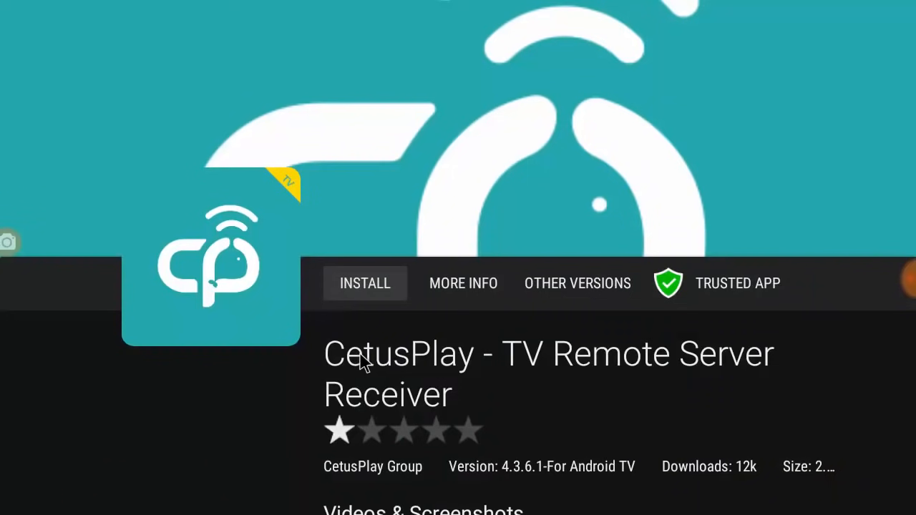
{"action": "mouse_move", "coordinate": [321, 421]}
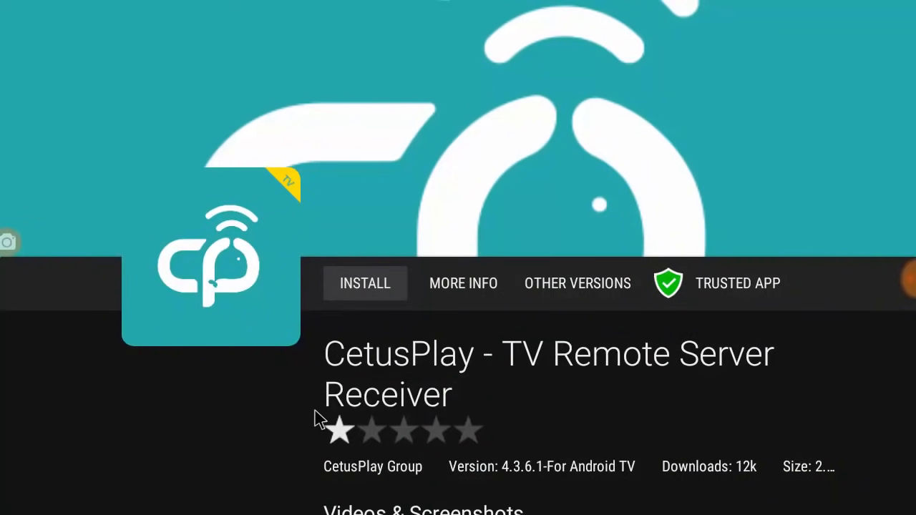
{"action": "mouse_move", "coordinate": [343, 331]}
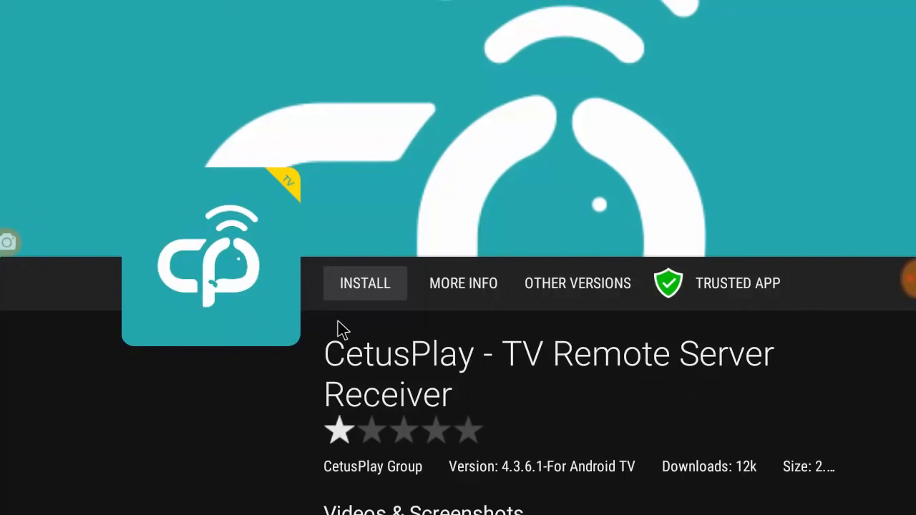
{"action": "mouse_move", "coordinate": [358, 294]}
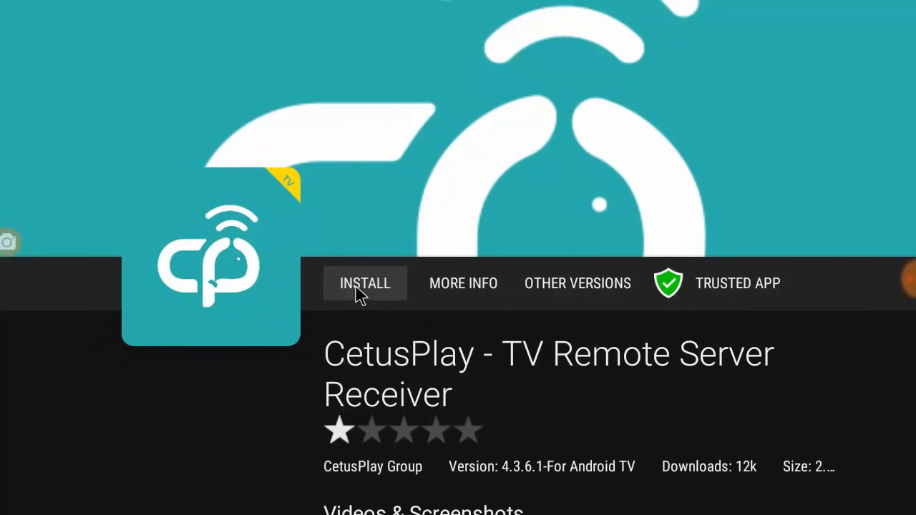
{"action": "left_click", "coordinate": [364, 283]}
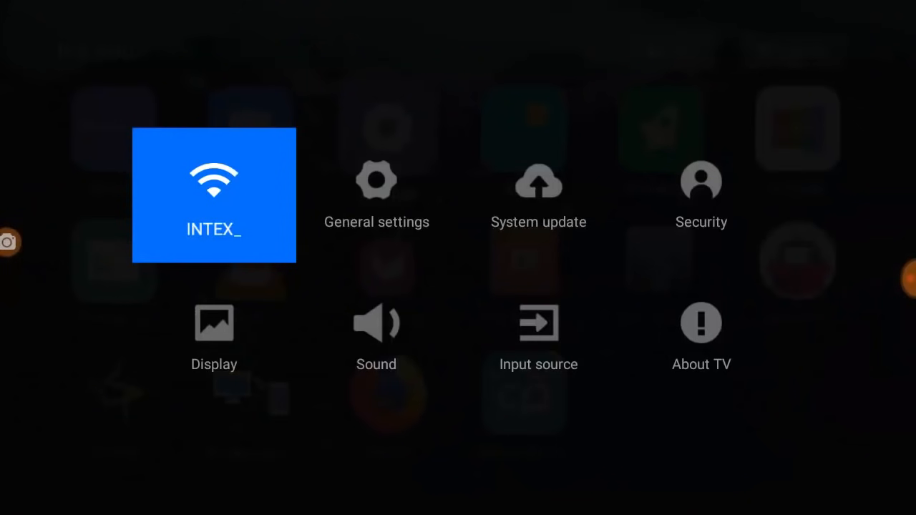
Dismiss the quick settings menu and launch CetusPlay For TV from my apps
{"action": "left_click", "coordinate": [376, 194]}
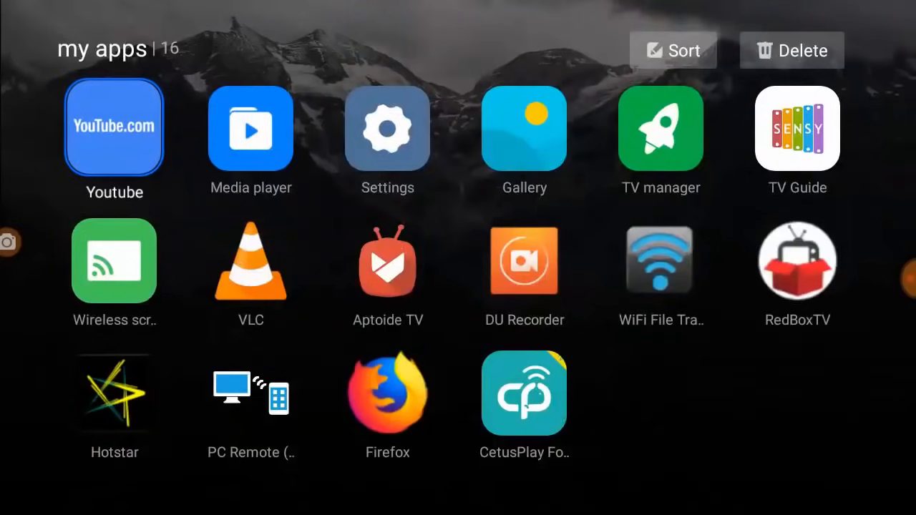
{"action": "left_click", "coordinate": [524, 392]}
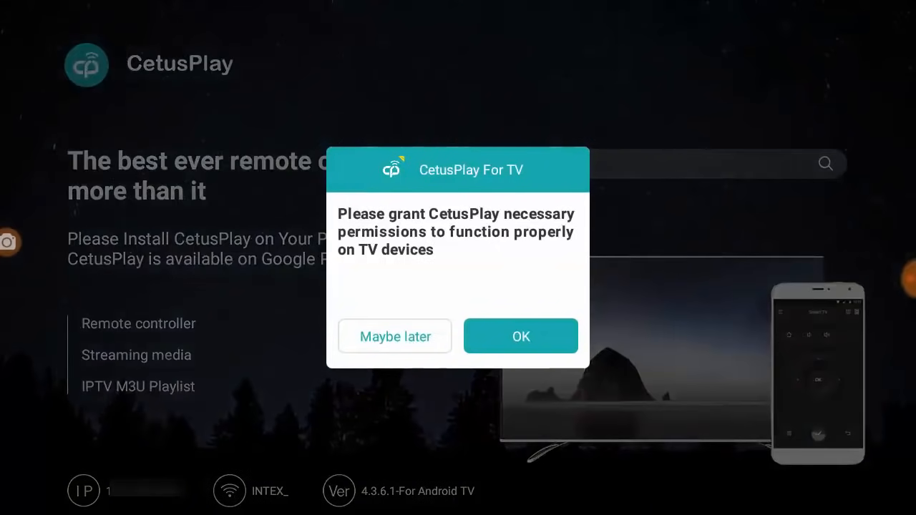
Grant CetusPlay For TV media and files access and display over other apps
{"action": "left_click", "coordinate": [520, 336]}
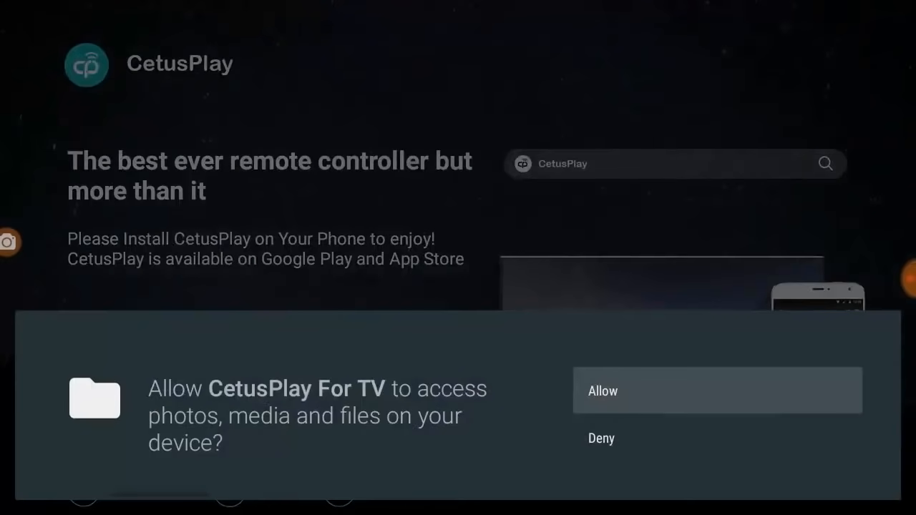
{"action": "left_click", "coordinate": [717, 391]}
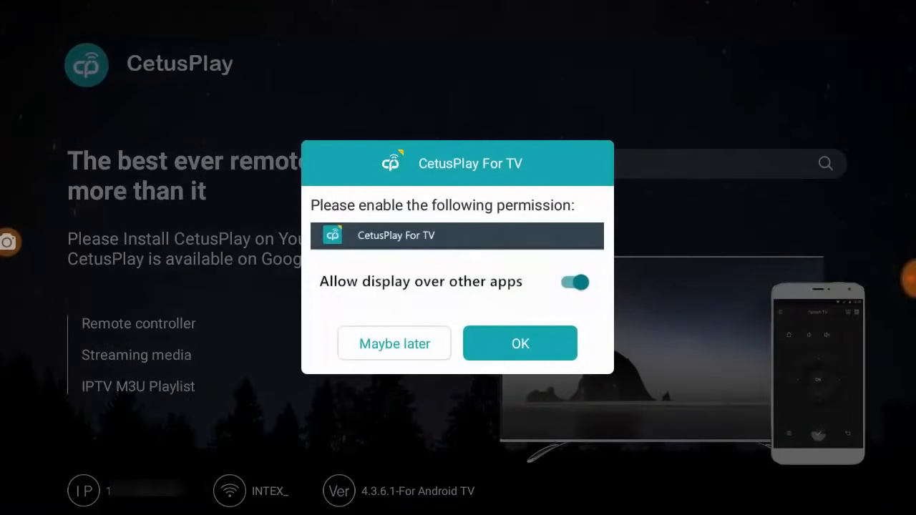
{"action": "left_click", "coordinate": [520, 343]}
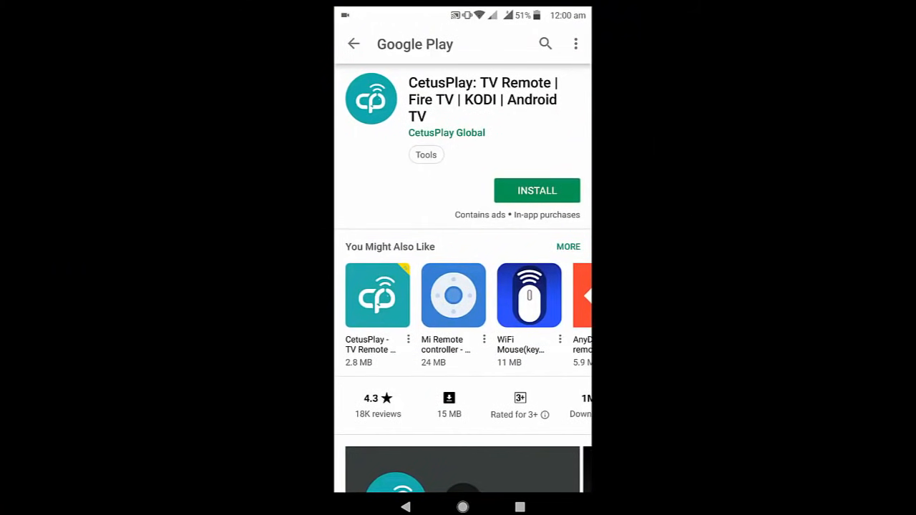
Install CetusPlay: TV Remote from its Google Play page
{"action": "left_click", "coordinate": [537, 191]}
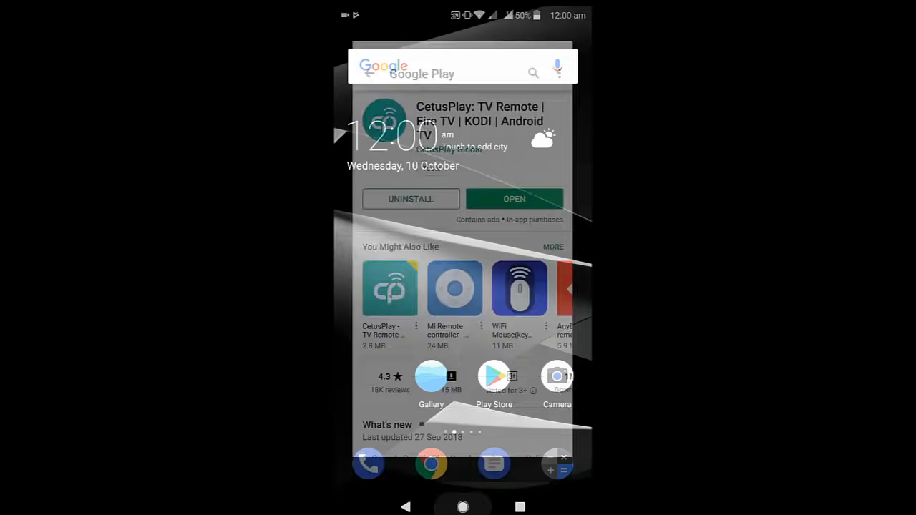
Launch CetusPlay on the phone, complete Get Started, and select MI TV in Remote Panel
{"action": "left_click", "coordinate": [463, 507]}
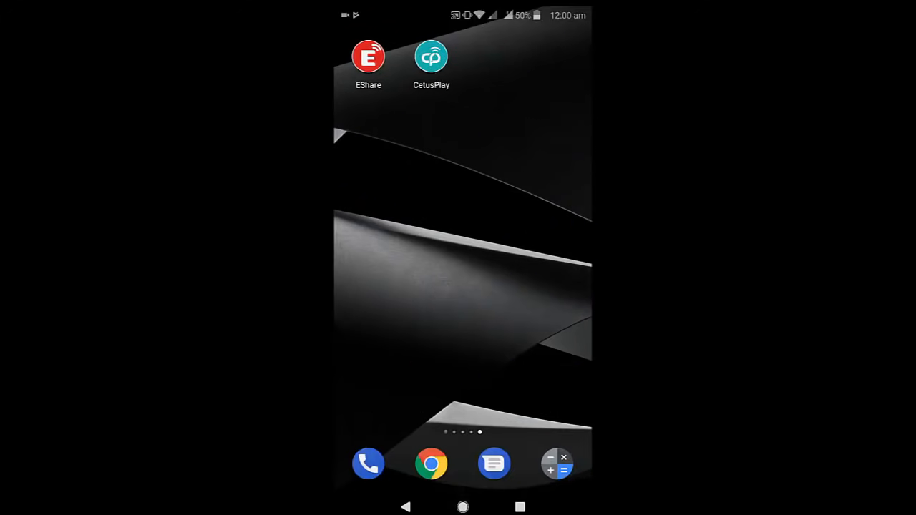
{"action": "left_click", "coordinate": [431, 56]}
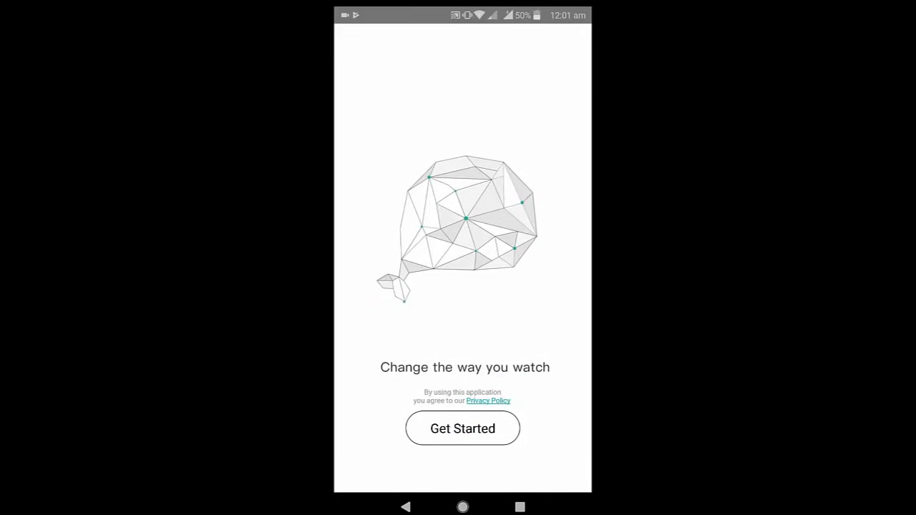
{"action": "left_click", "coordinate": [463, 429]}
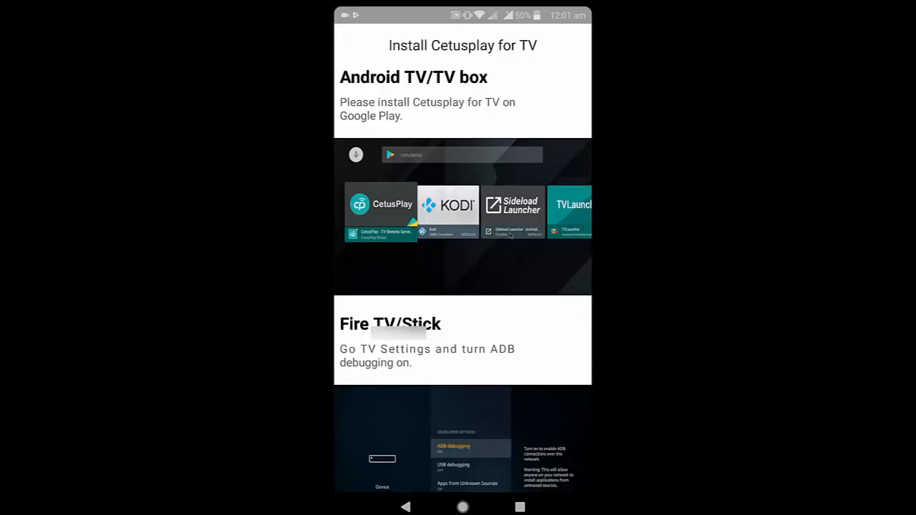
{"action": "scroll", "scroll_direction": "down", "scroll_amount": 3}
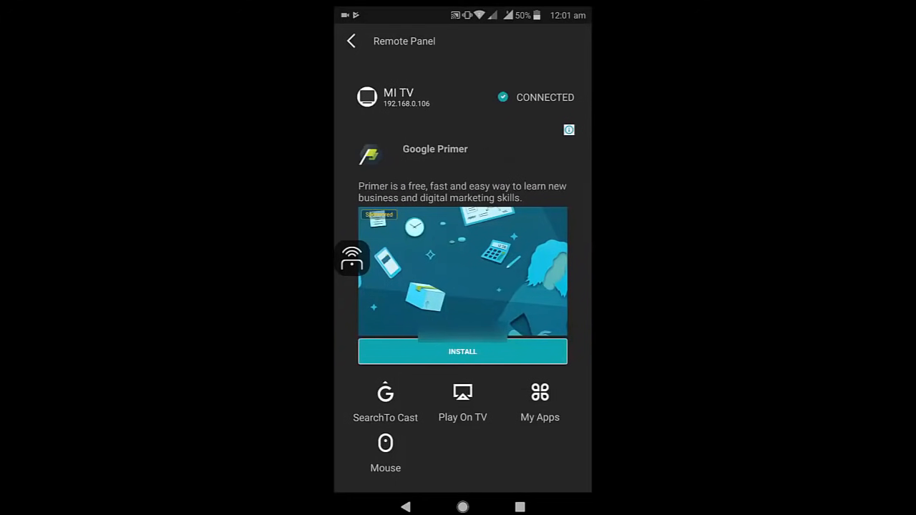
{"action": "left_click", "coordinate": [351, 40]}
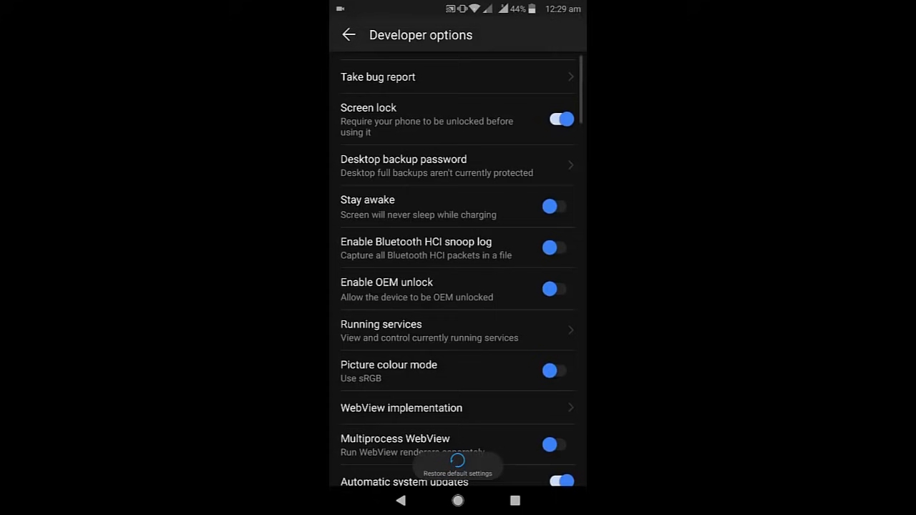
Scroll down Developer options to the Debugging section
{"action": "scroll", "scroll_direction": "down", "scroll_amount": 3}
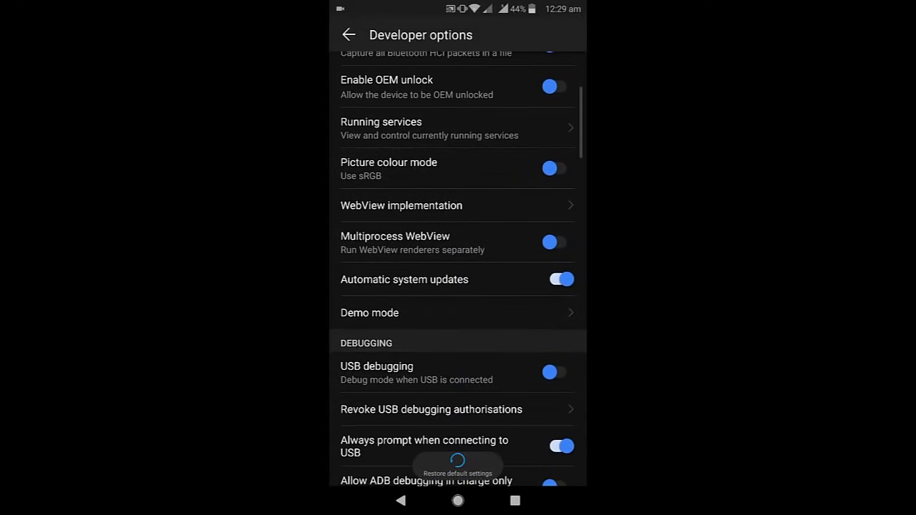
{"action": "left_click", "coordinate": [552, 371]}
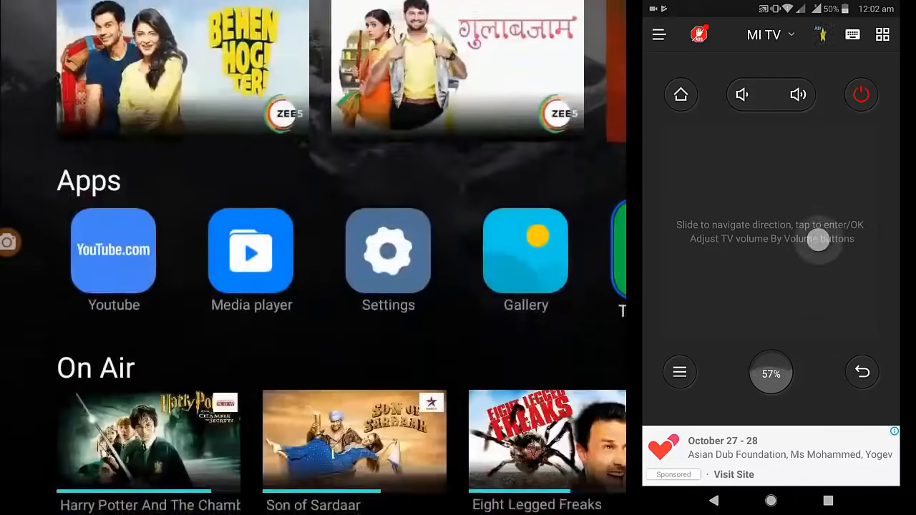
Steer the TV home screen from CetusPlay's direction pad down to Midweek Special
{"action": "left_click", "coordinate": [883, 34]}
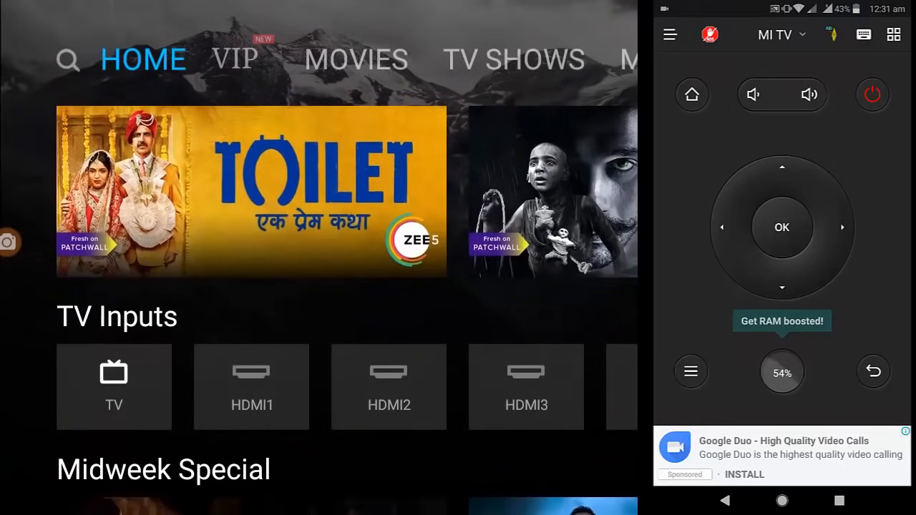
{"action": "scroll", "scroll_direction": "down", "scroll_amount": 3}
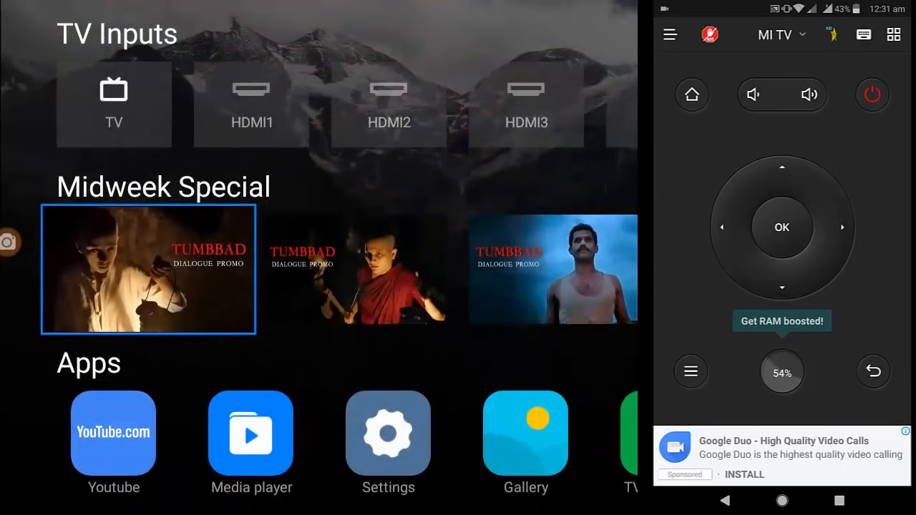